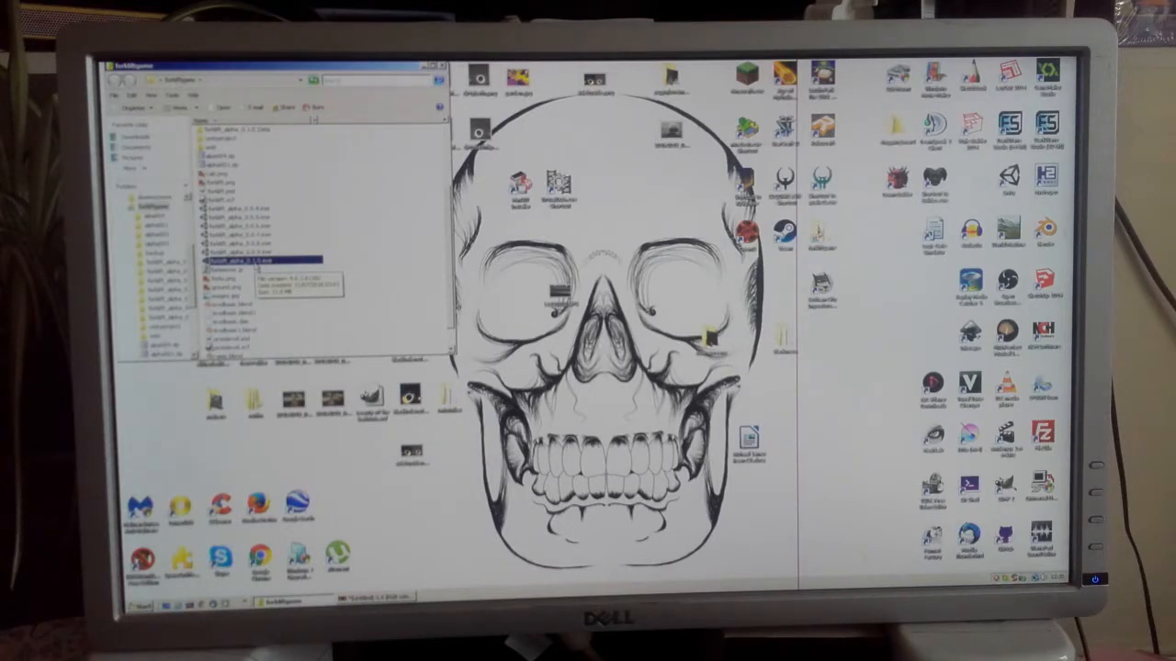
- Launch the game's .exe from Explorer and start it with default settings via Play
{"action": "double_click", "coordinate": [264, 261]}
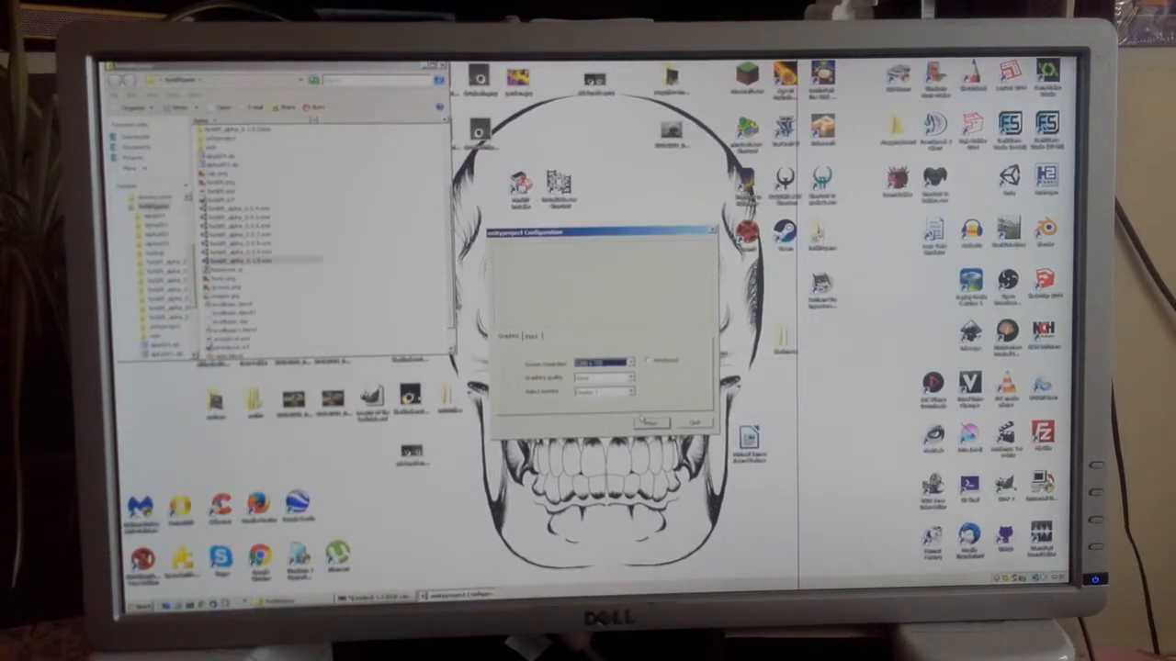
{"action": "left_click", "coordinate": [652, 421]}
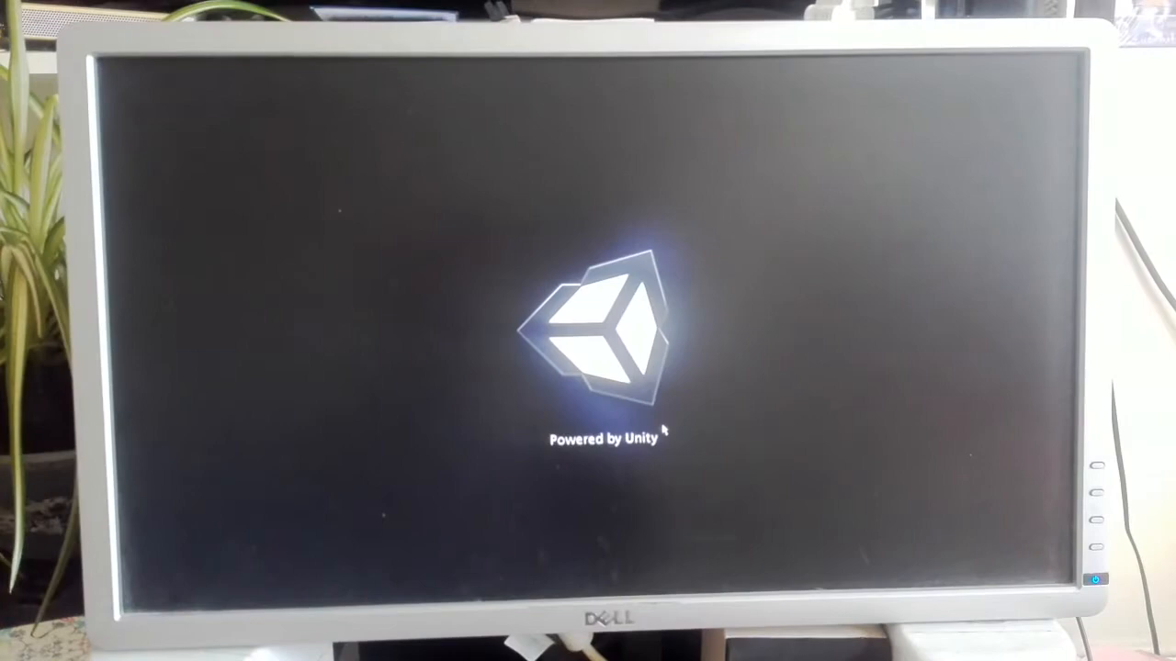